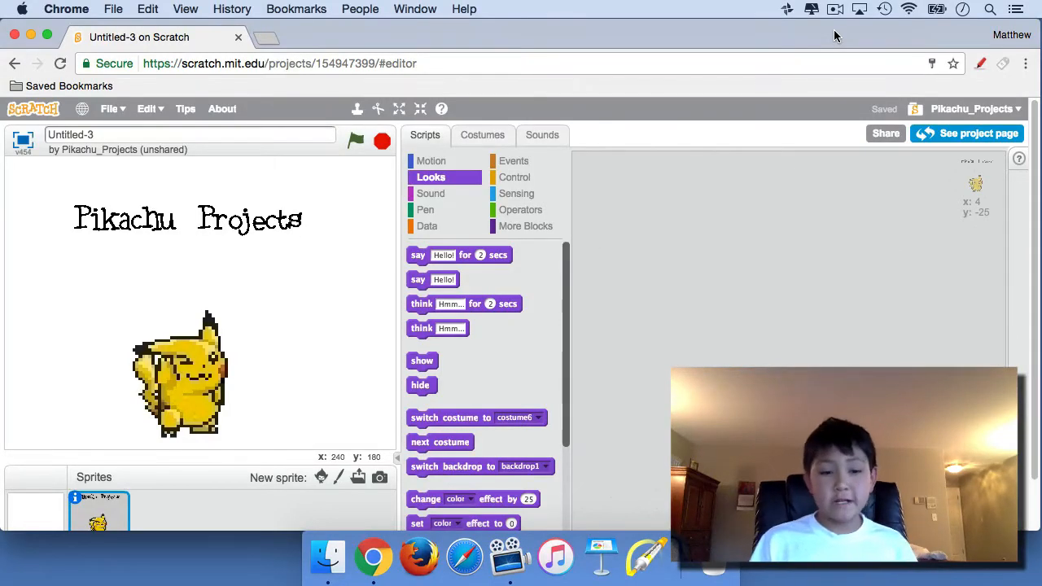
Step: Start Pikachu's script with 'when flag clicked' followed by a 'show' block
scroll(down, 3)
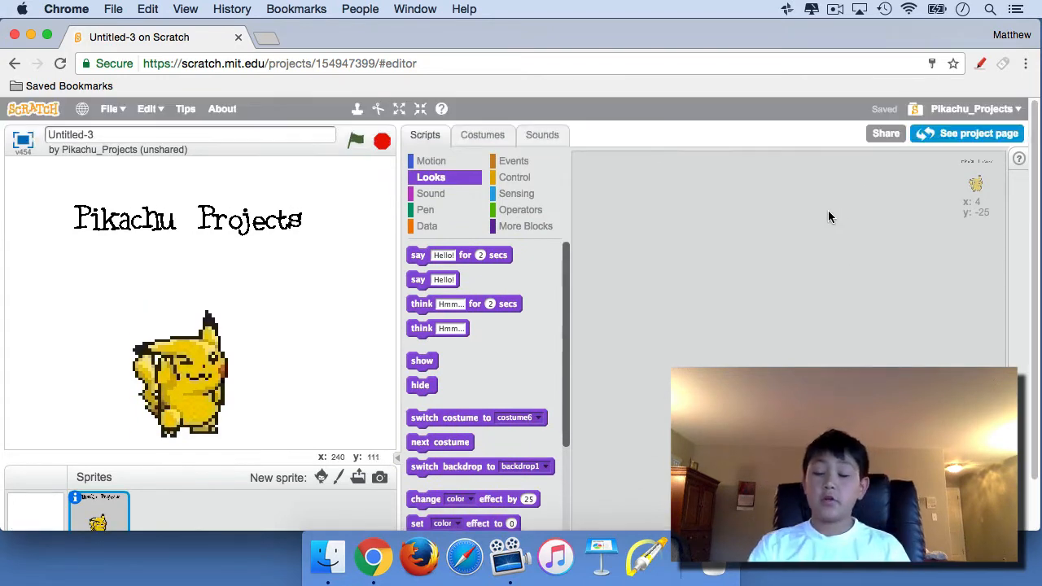
mouse_move(32, 364)
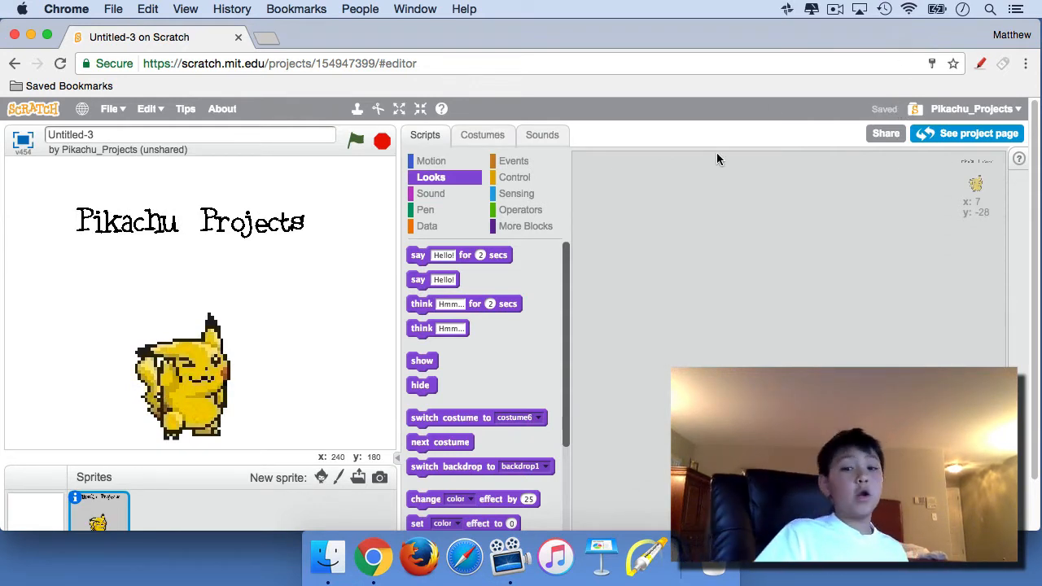
click(514, 160)
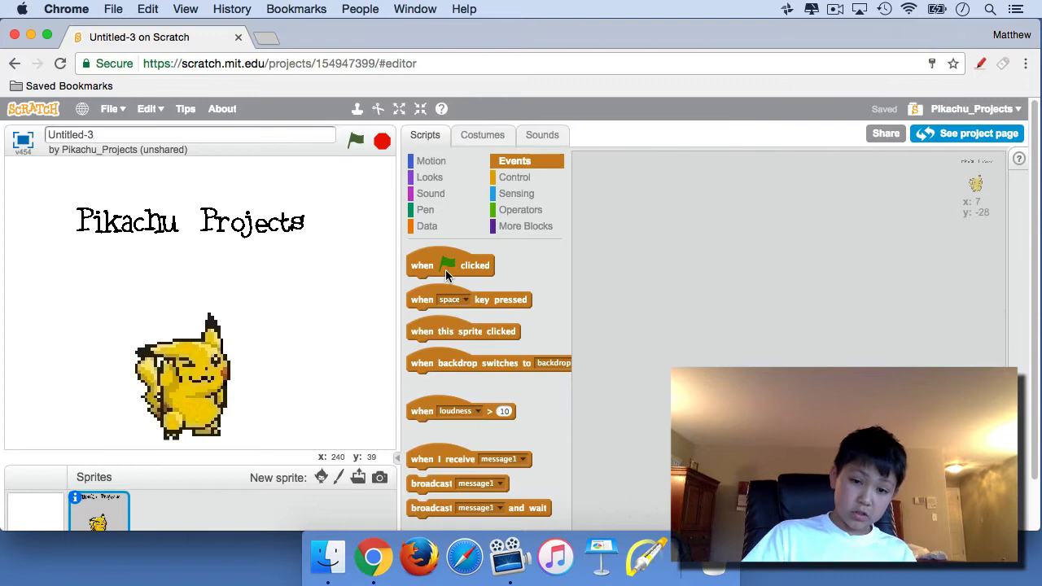
drag(450, 264, 651, 182)
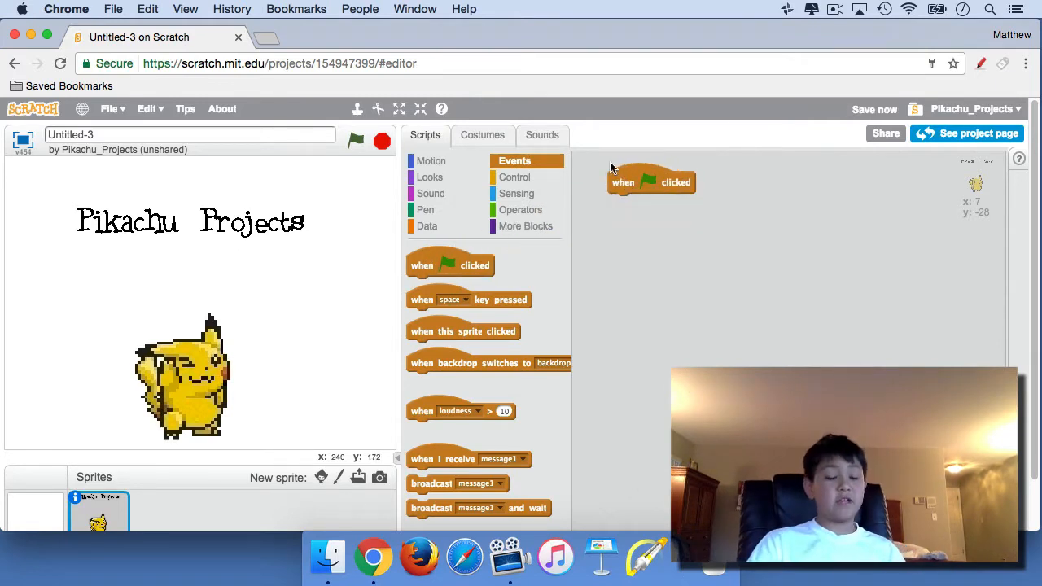
click(430, 177)
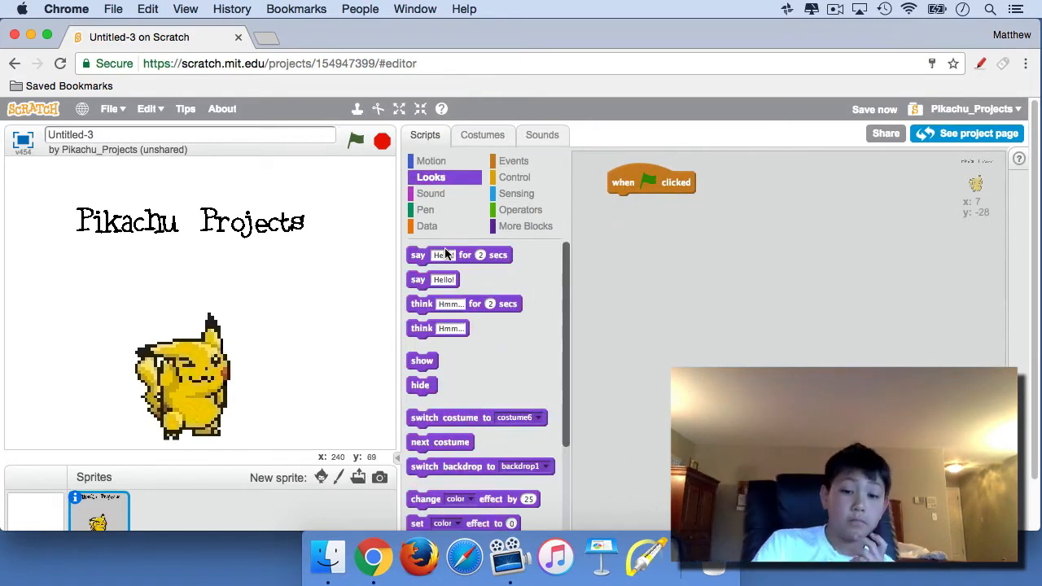
drag(422, 361, 623, 202)
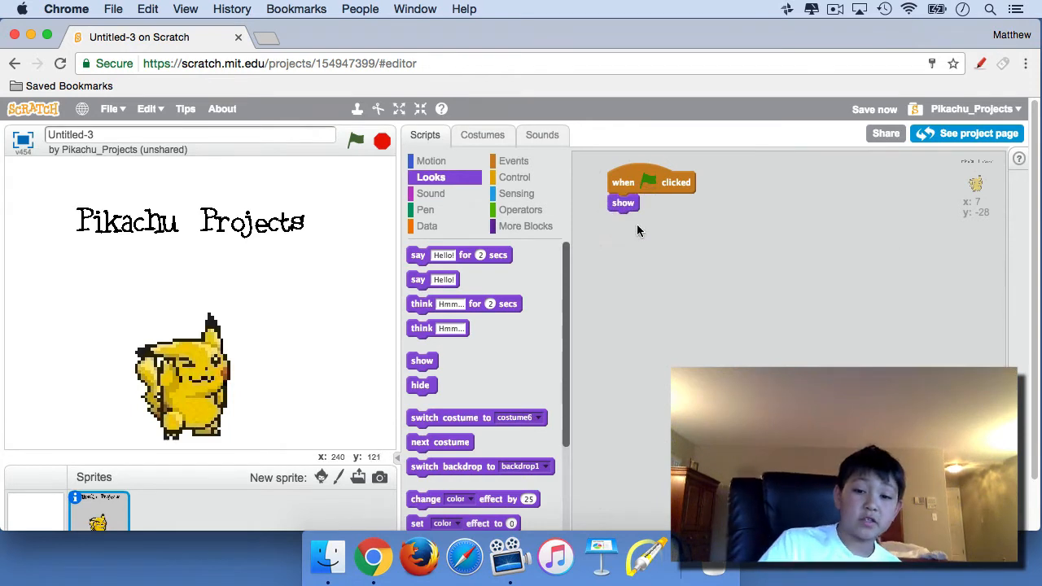
Step: Add 'clear graphic effects', 'set ghost effect to 100', and a 'repeat 50' loop
scroll(down, 3)
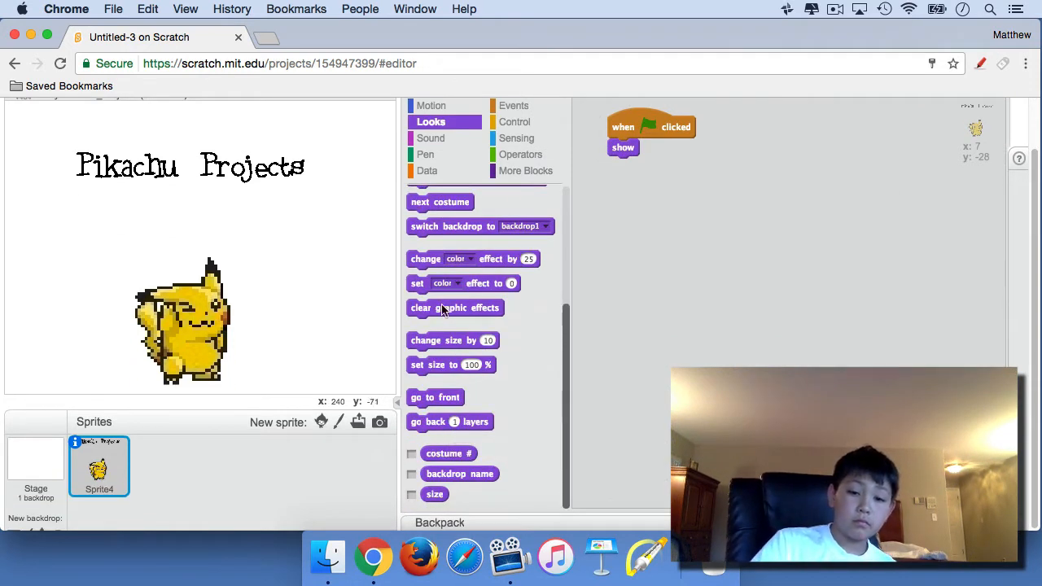
drag(455, 308, 655, 165)
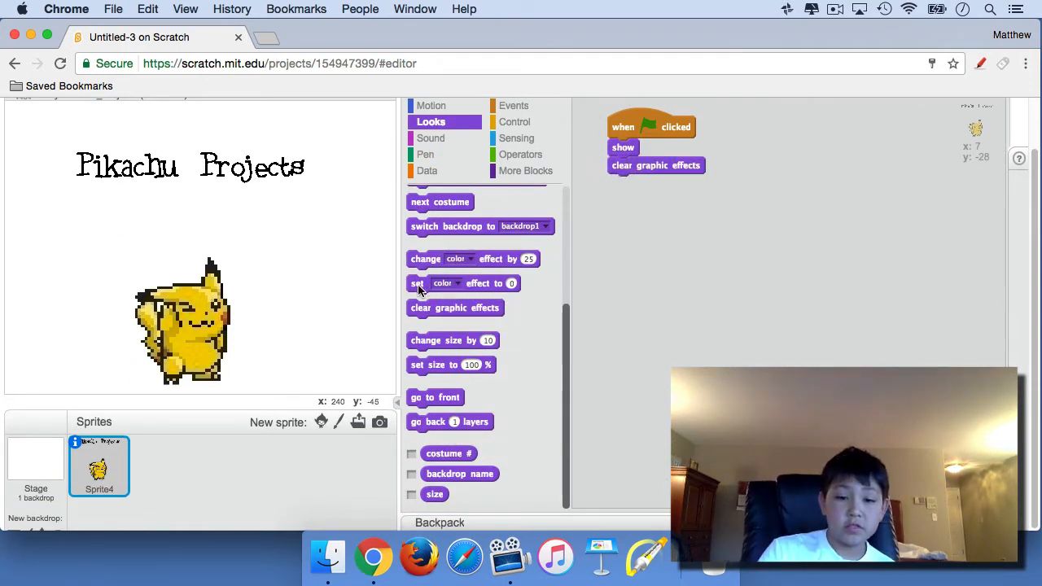
click(647, 183)
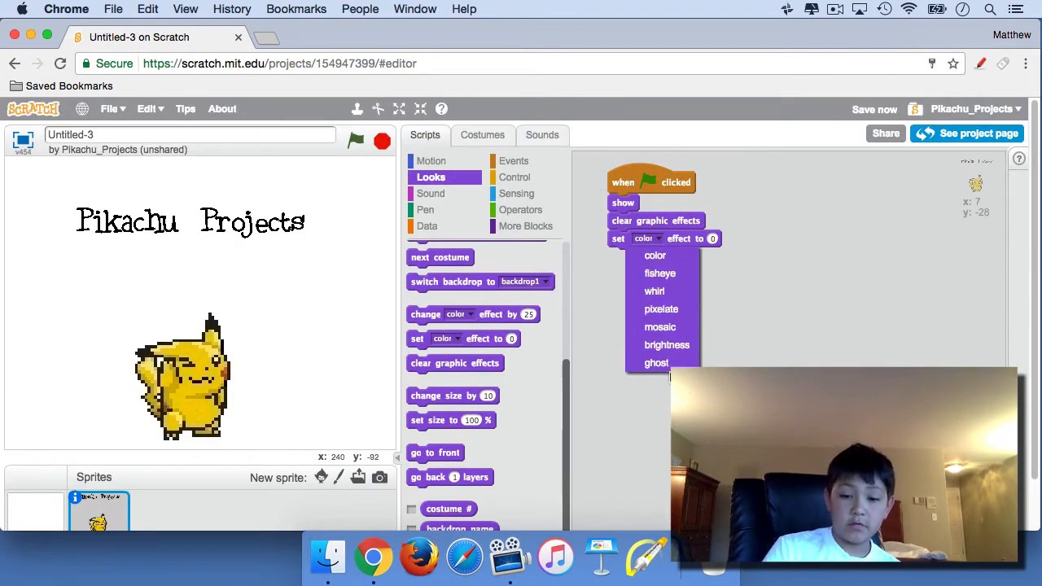
click(656, 362)
text(100)
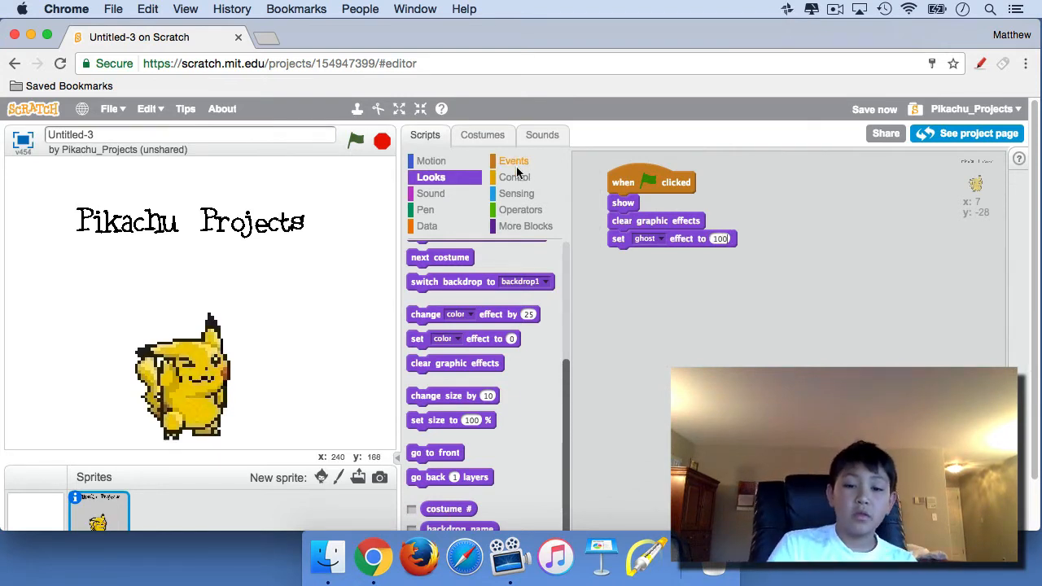
click(515, 177)
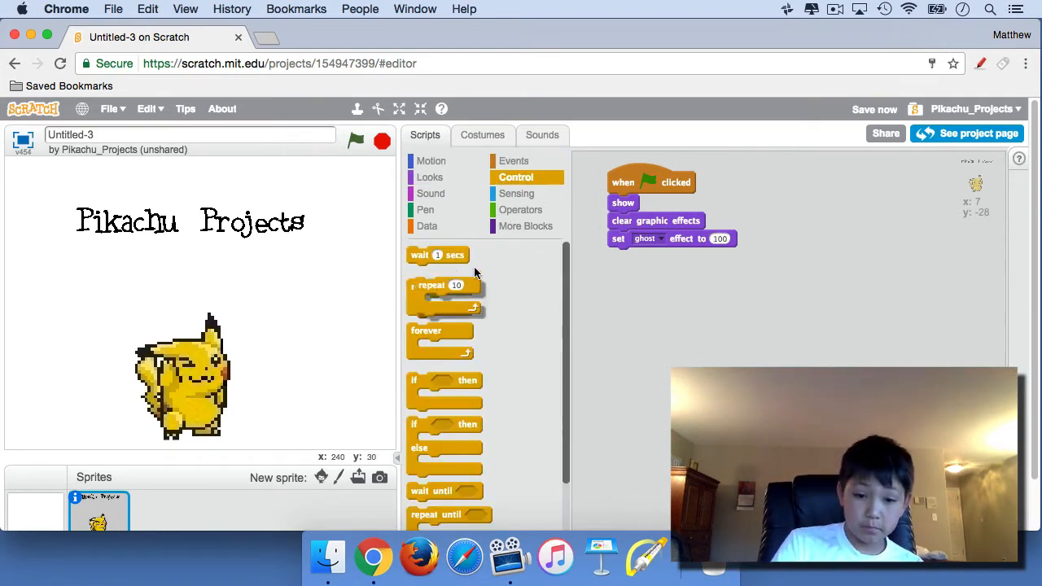
drag(439, 286, 640, 257)
text(50)
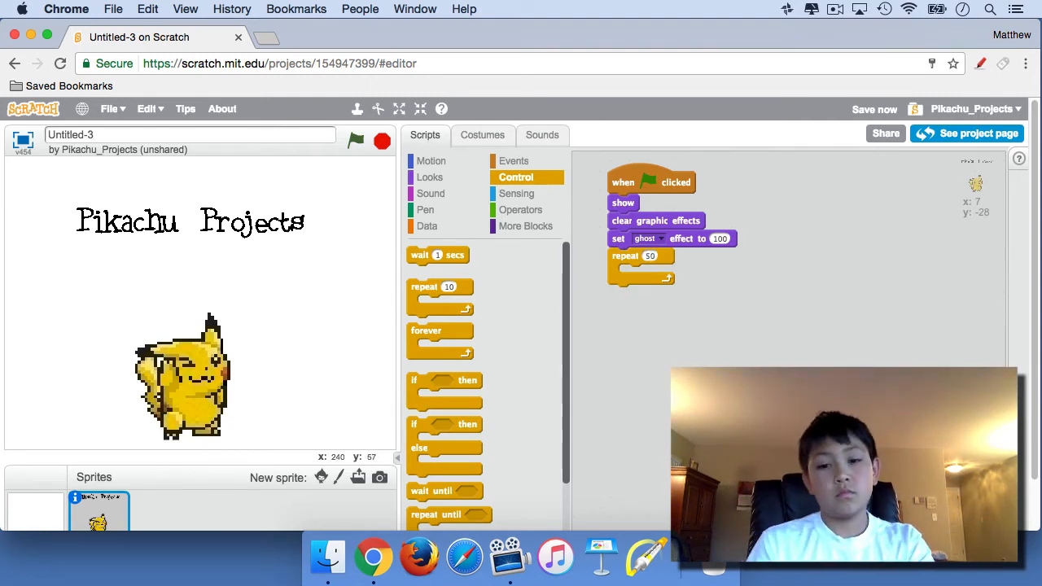
Step: Put 'change ghost effect by -2' inside the repeat 50 loop
click(431, 177)
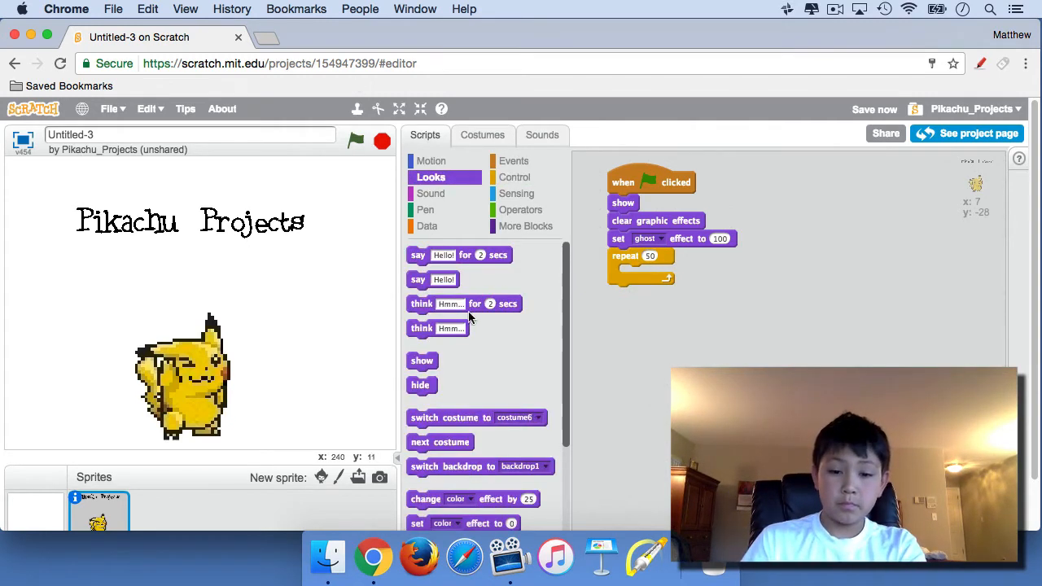
scroll(down, 3)
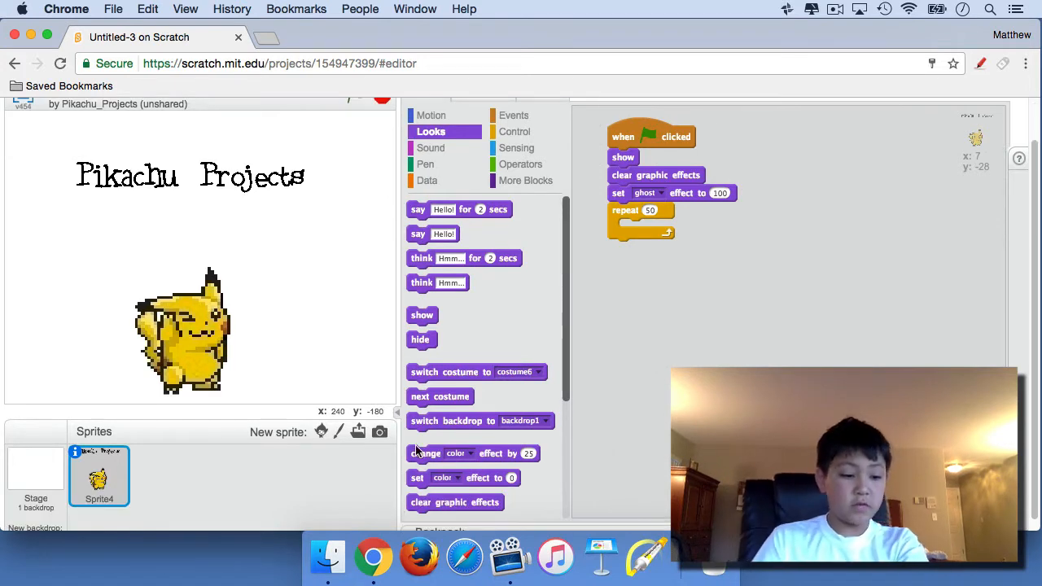
drag(472, 453, 675, 247)
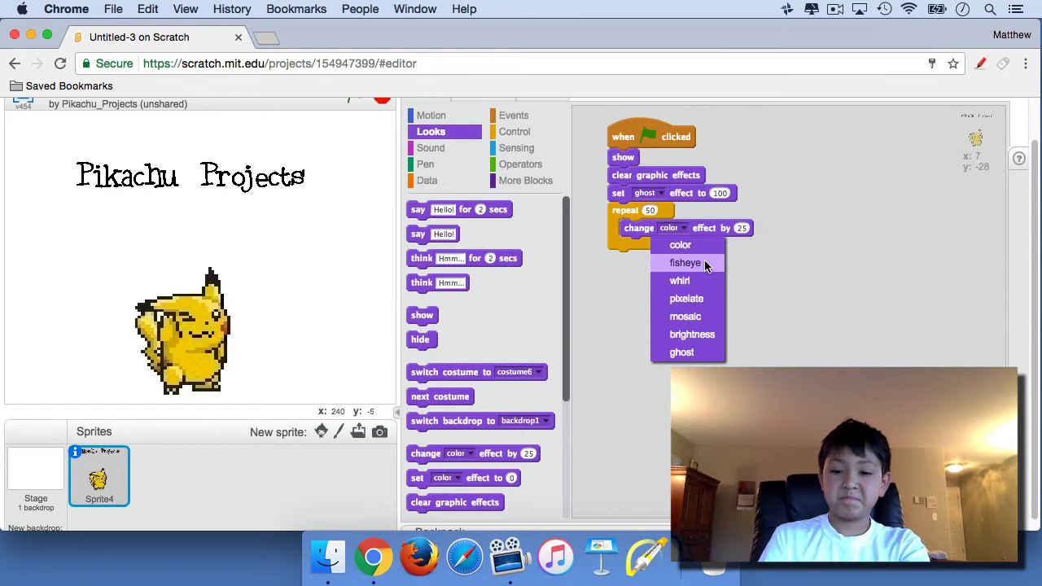
click(681, 351)
text(-2)
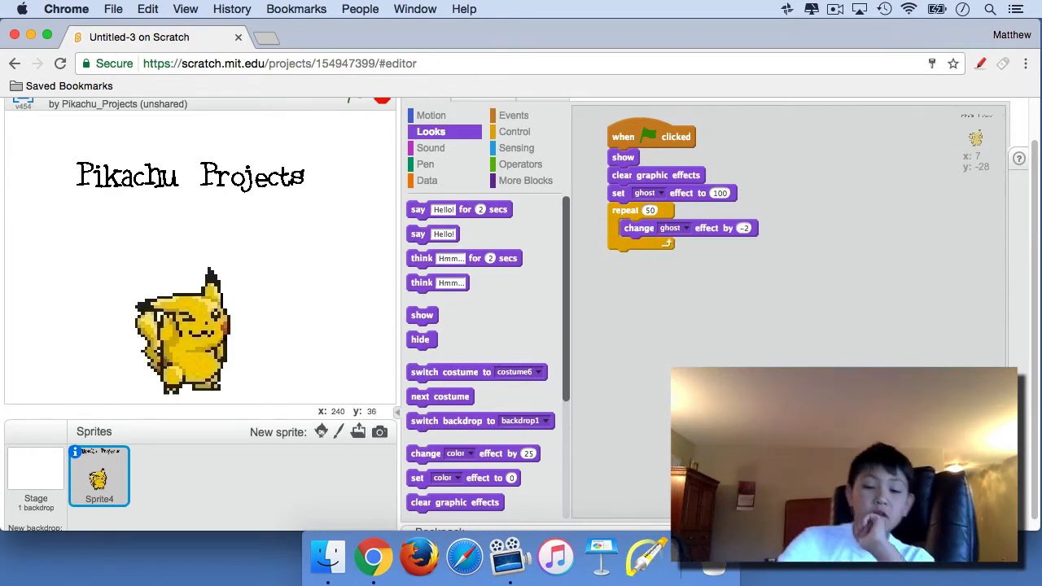
scroll(up, 3)
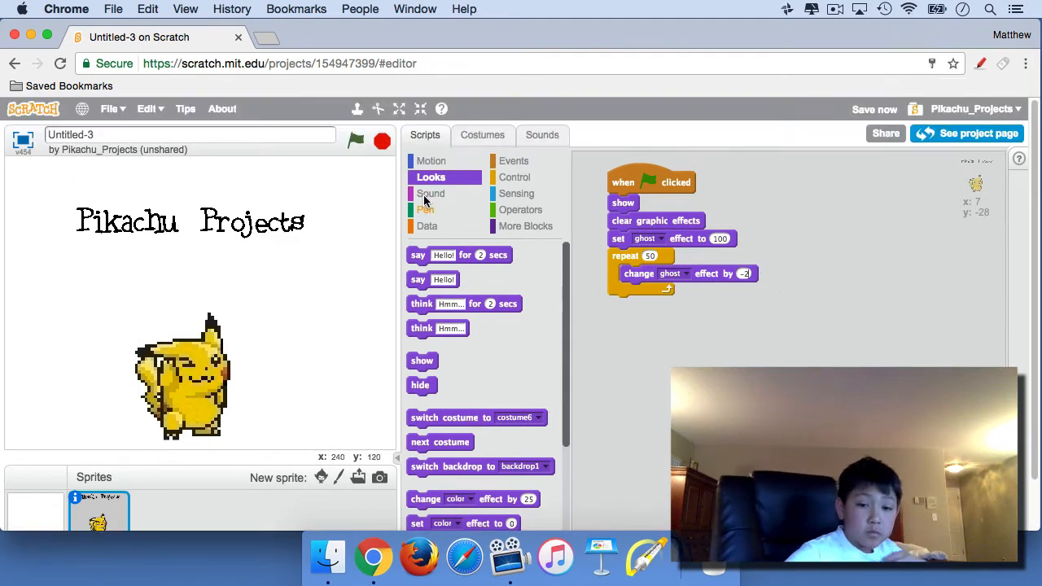
Step: Insert 'set size to 10 %' and 'go to x:0 y:0' at the top of the script
click(431, 160)
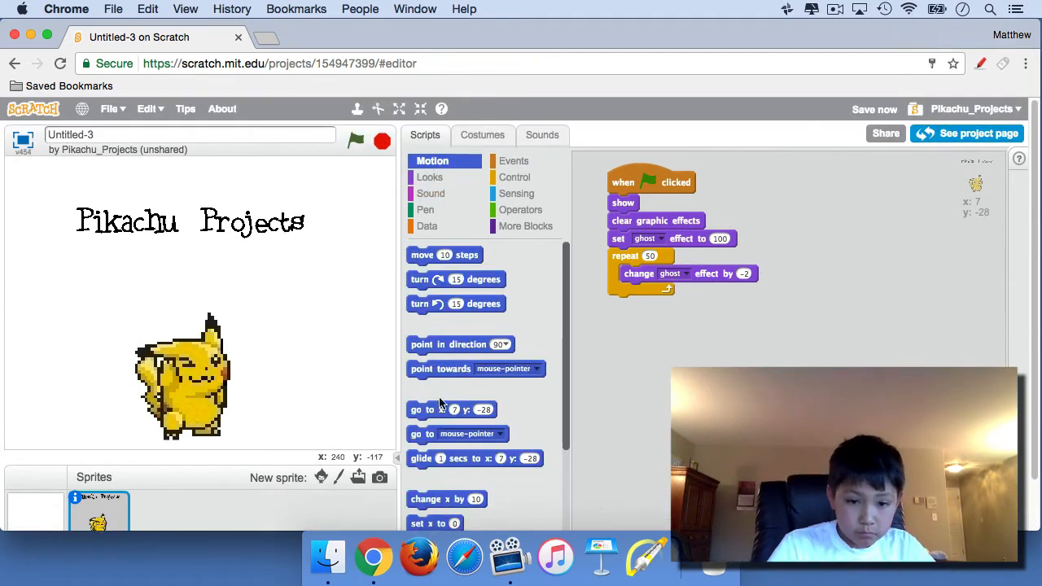
drag(452, 409, 639, 203)
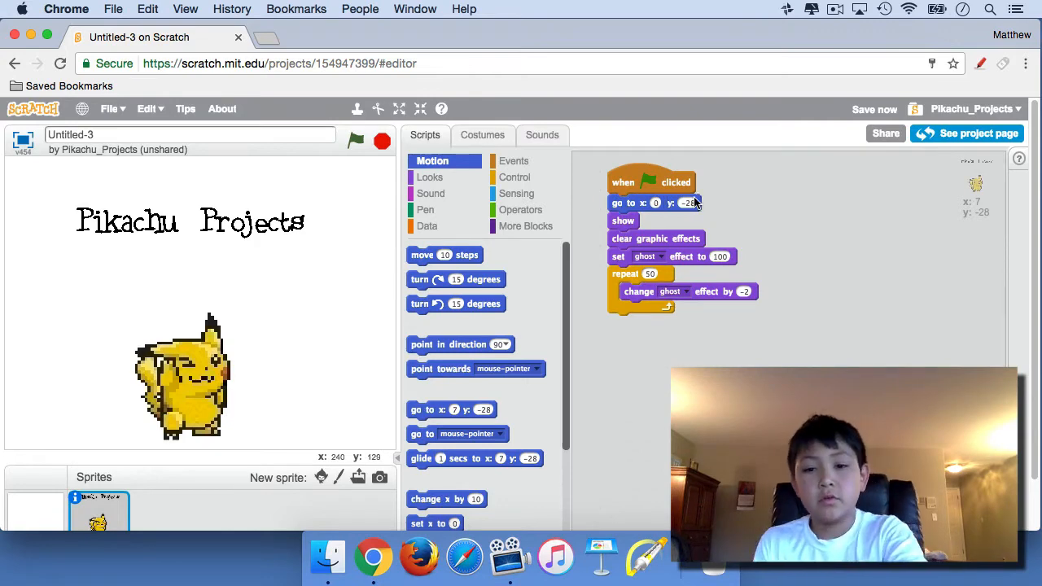
scroll(down, 3)
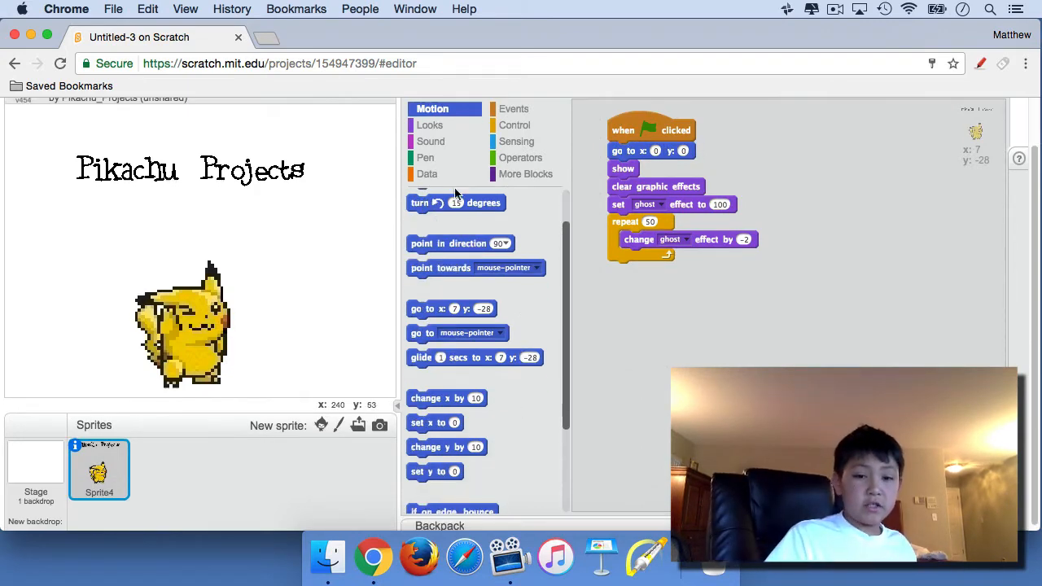
click(431, 122)
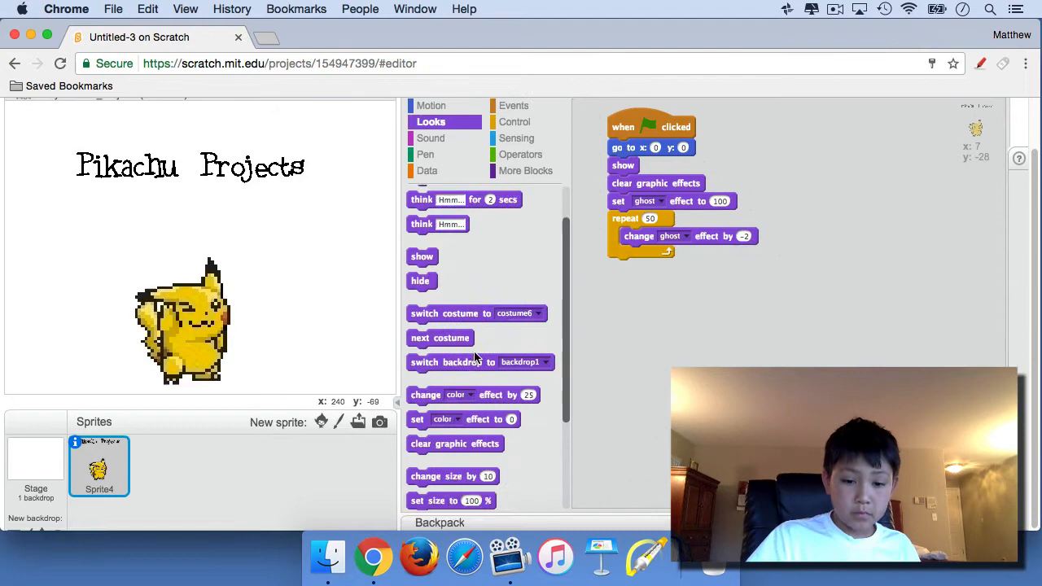
scroll(down, 3)
text(10)
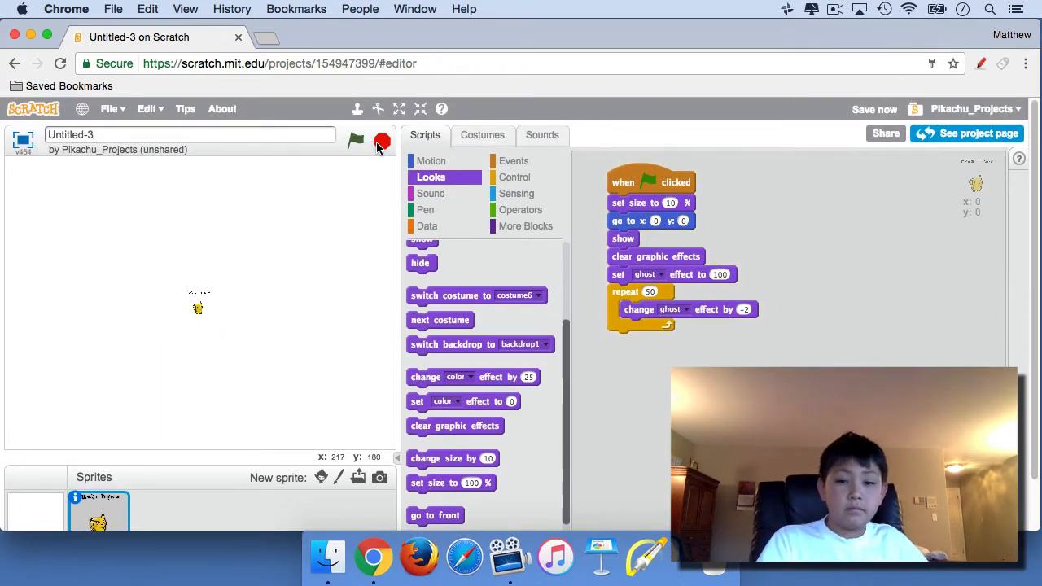
Step: Stop the running project and switch the palette to Control blocks
click(381, 141)
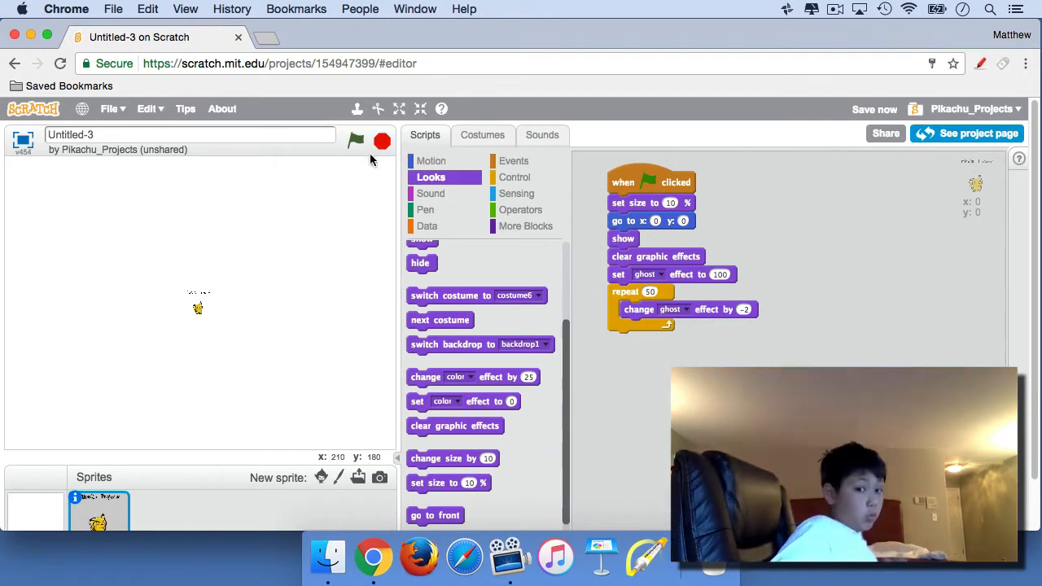
click(516, 177)
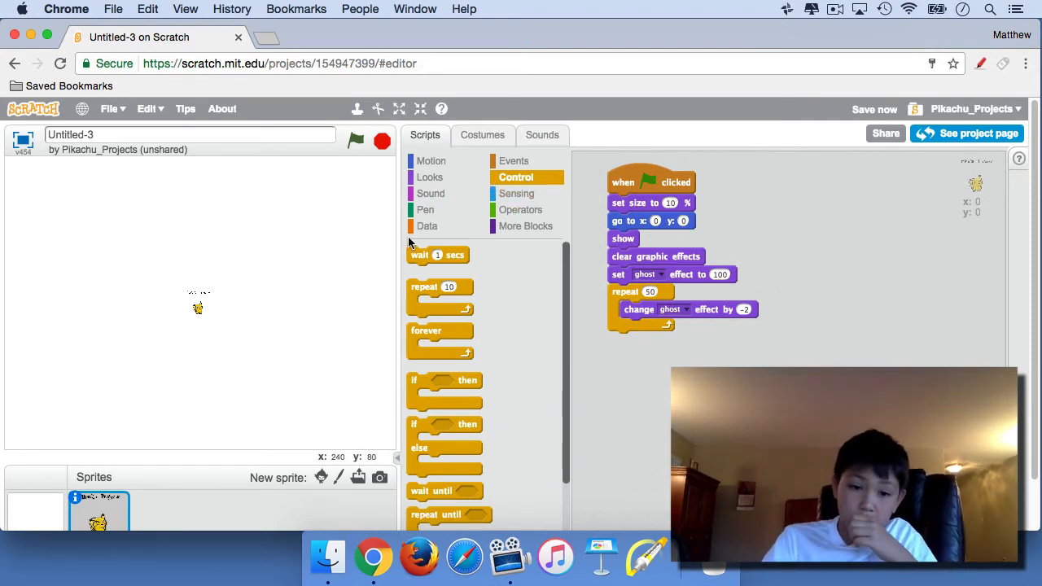
Step: Attach a 'wait 2.5 secs' block after the fade-in loop
drag(438, 255, 637, 350)
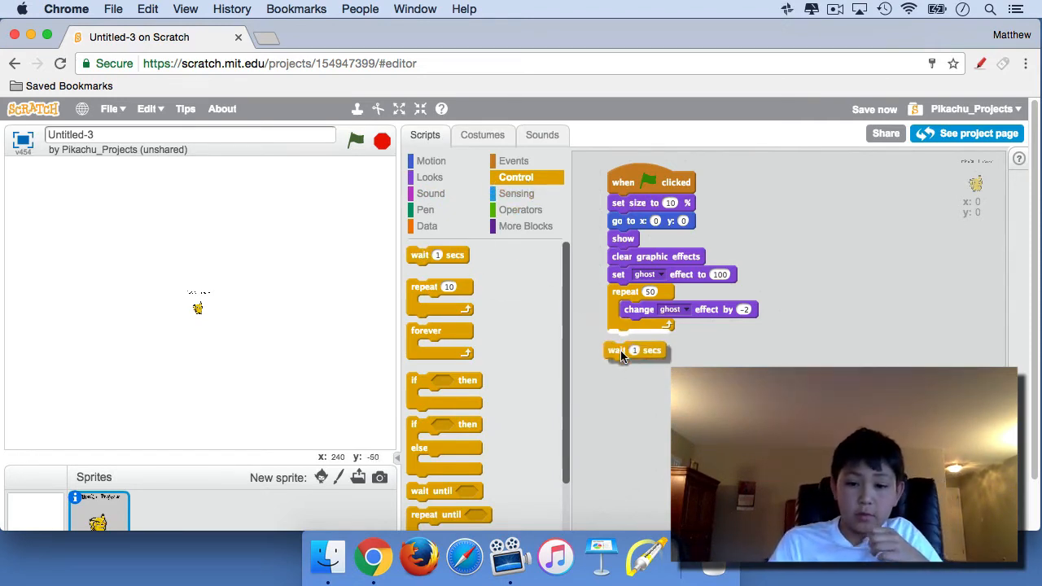
drag(635, 350, 639, 340)
text(2.5)
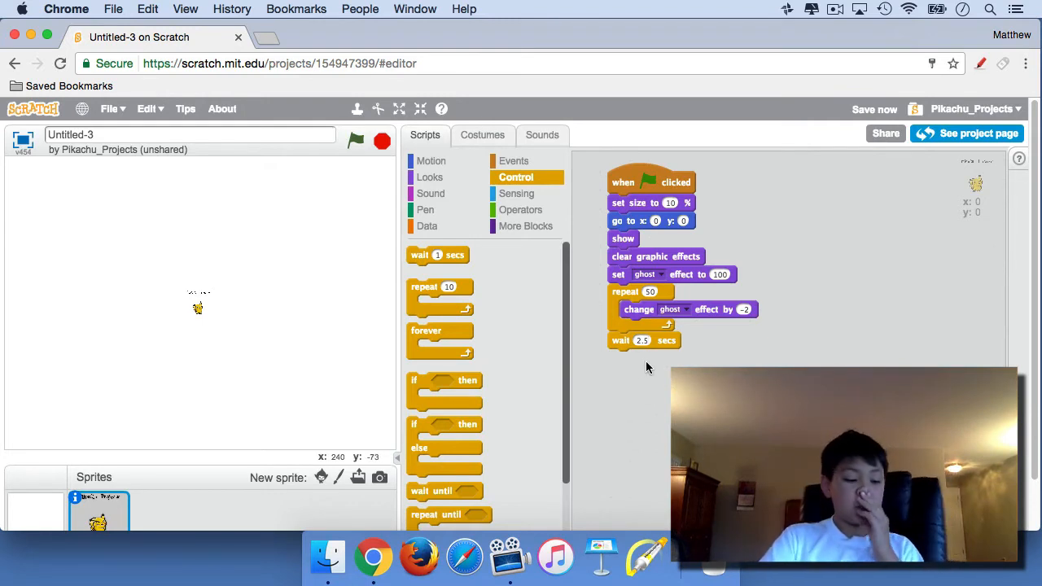
mouse_move(606, 355)
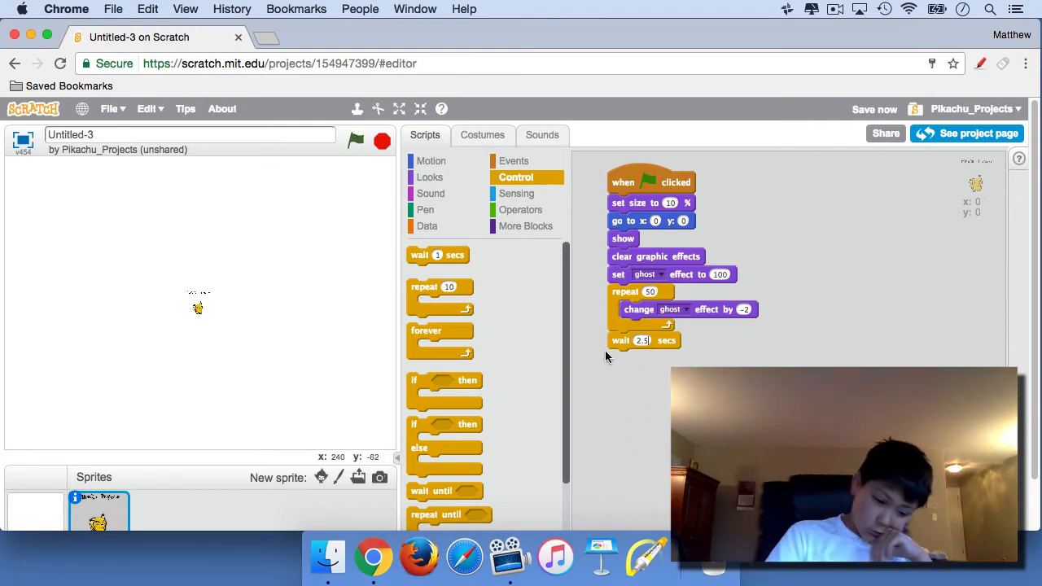
mouse_move(517, 194)
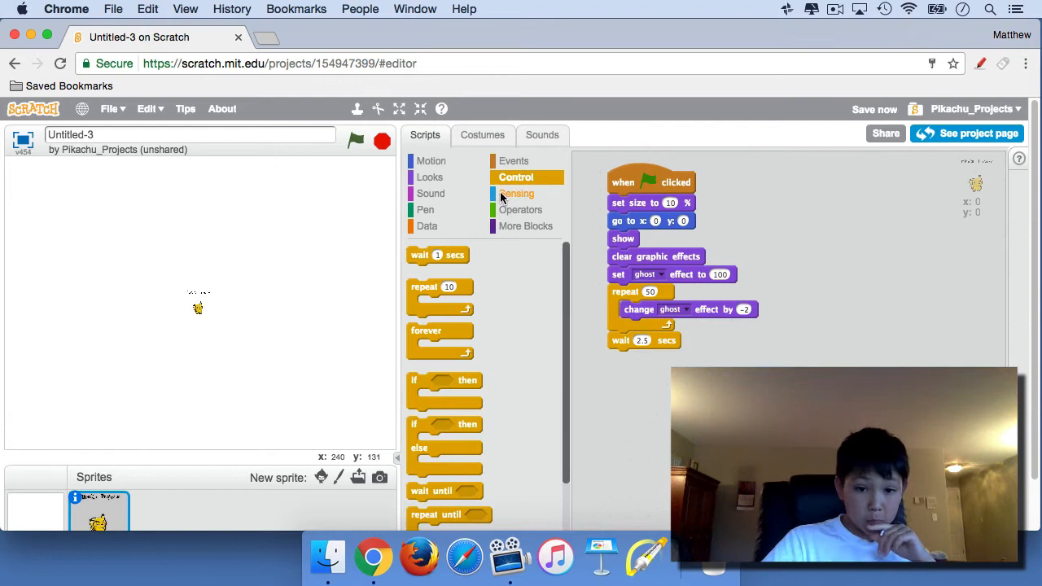
Step: Add a 'repeat 50' loop after the wait, with 'change pixelate effect by 2' and 'change size by 2' inside
click(430, 177)
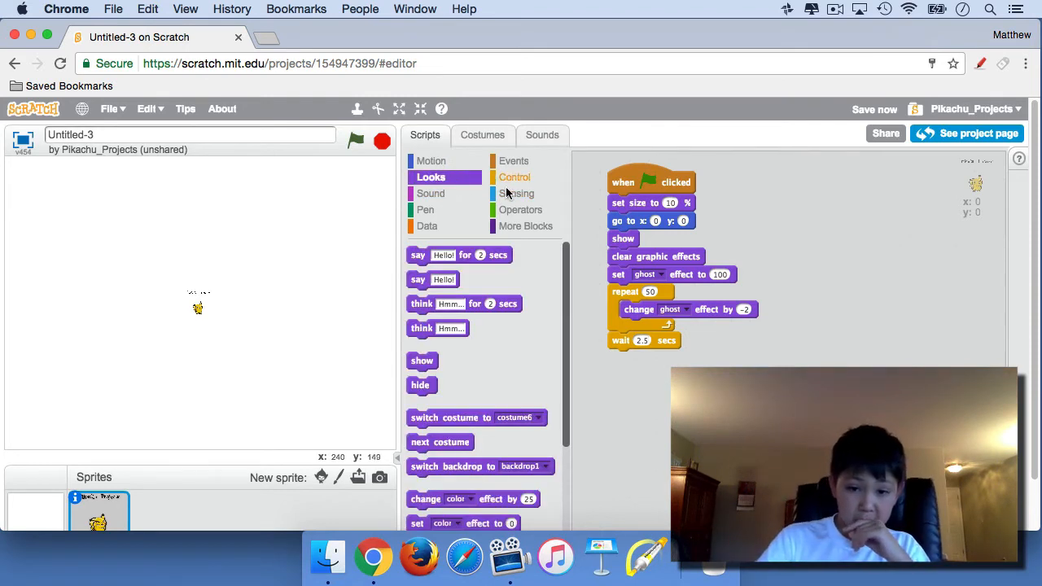
click(515, 176)
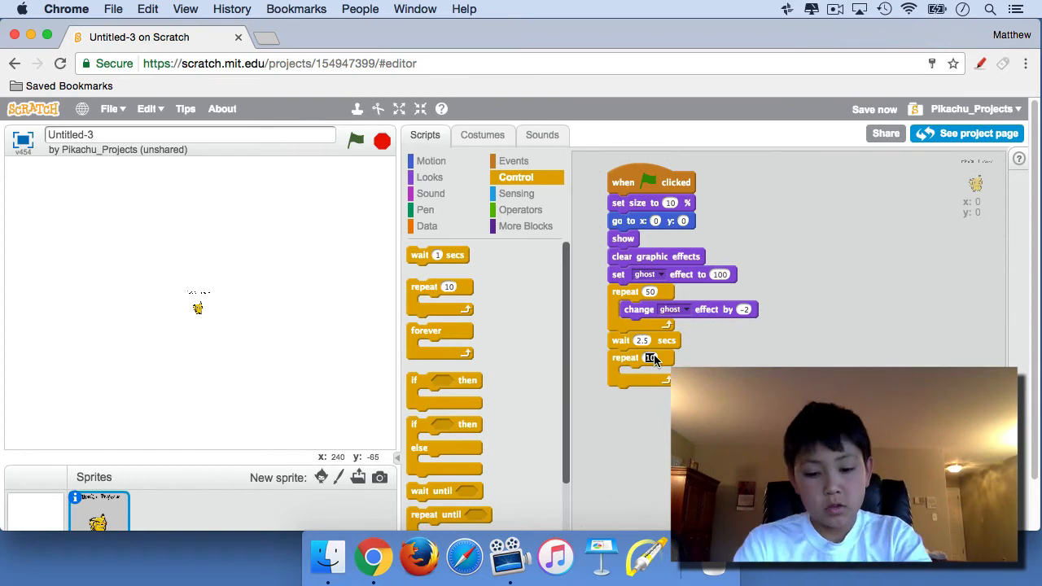
click(430, 176)
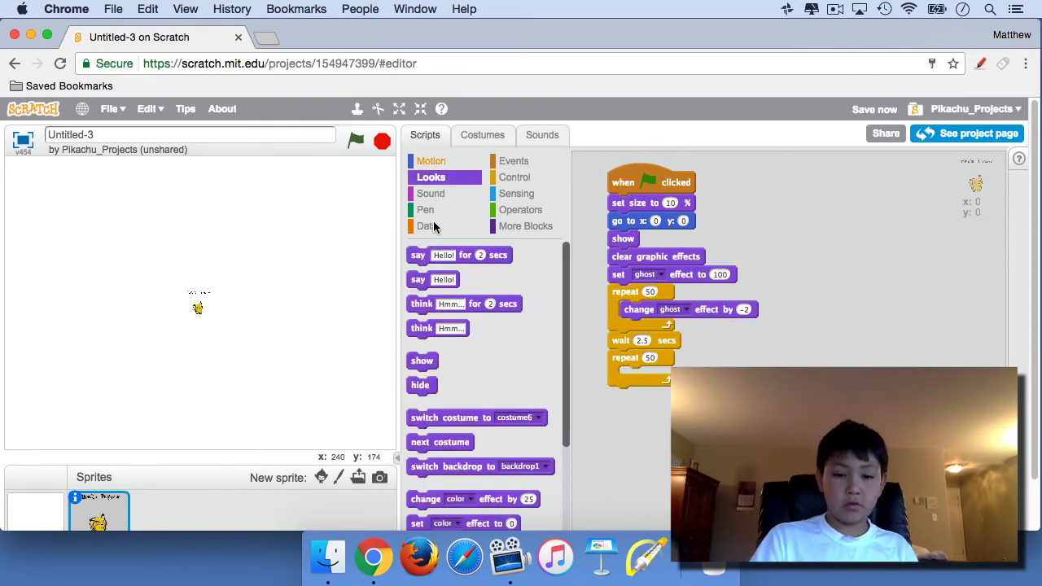
scroll(down, 3)
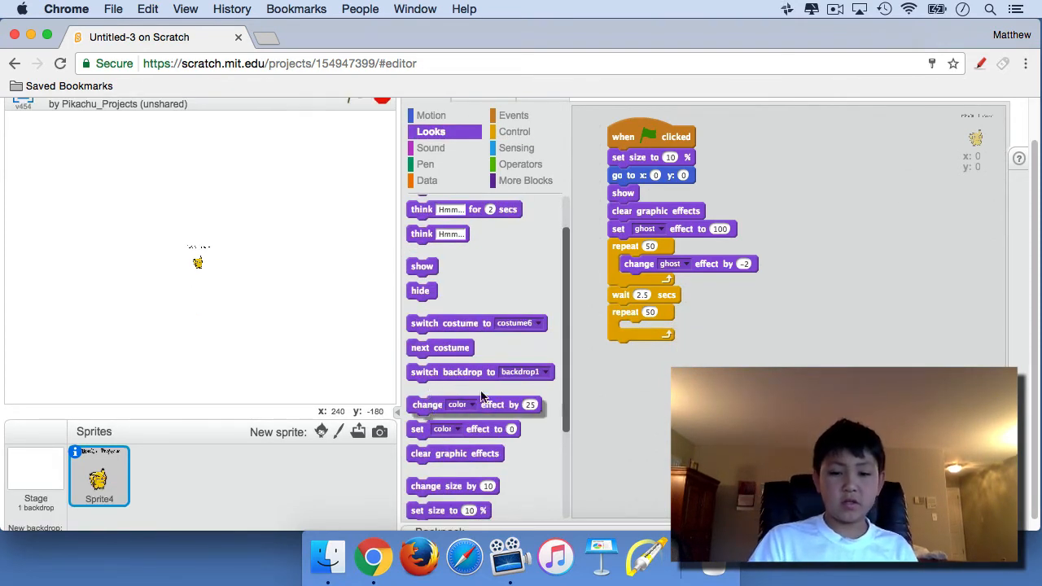
drag(448, 405, 683, 330)
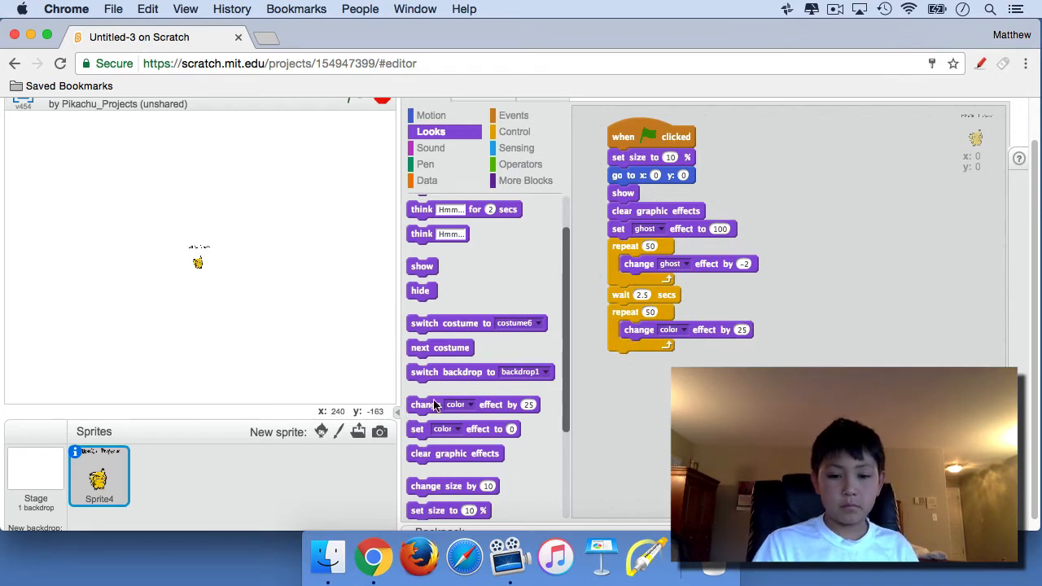
click(673, 347)
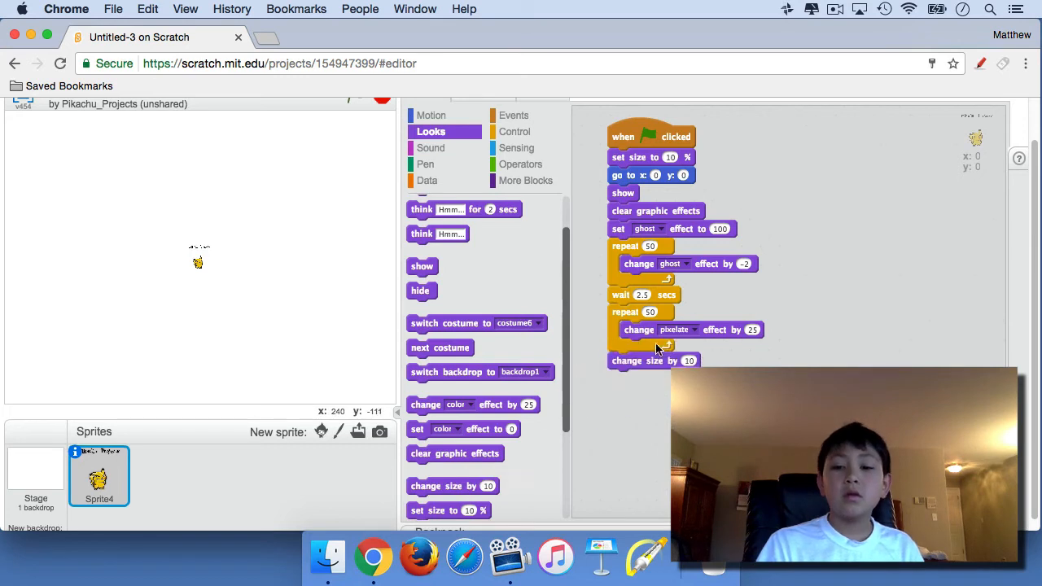
drag(655, 361, 668, 348)
text(2)
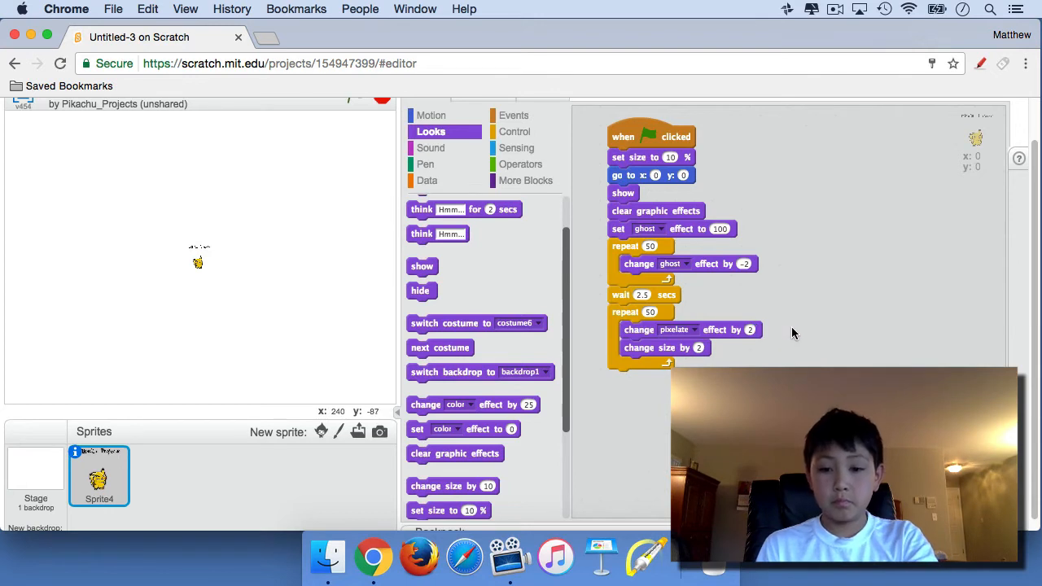
mouse_move(358, 104)
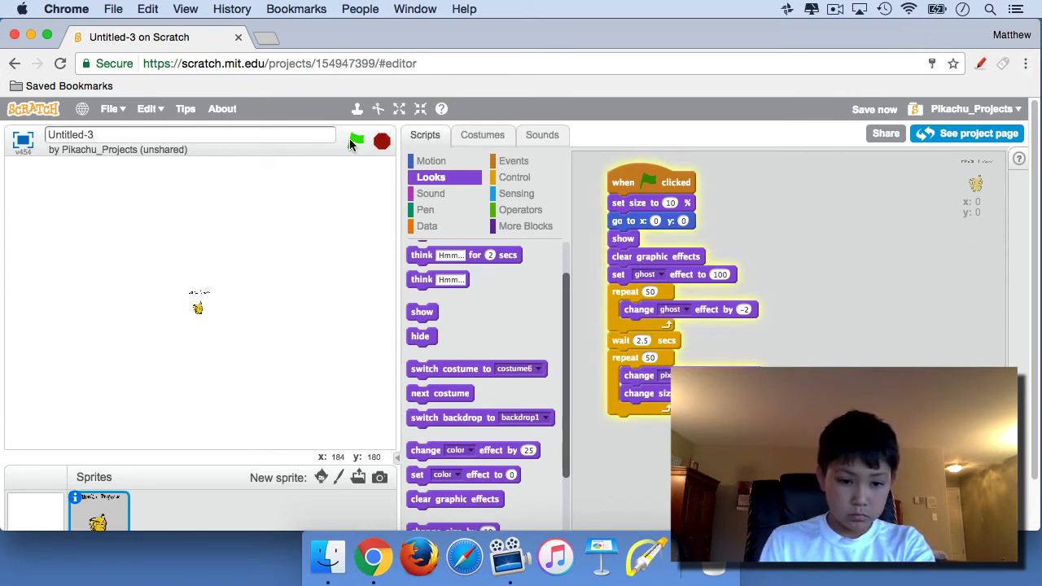
Step: Test-run the intro, then move the pixelate-and-grow loop and wait ahead of the fade loop
click(356, 140)
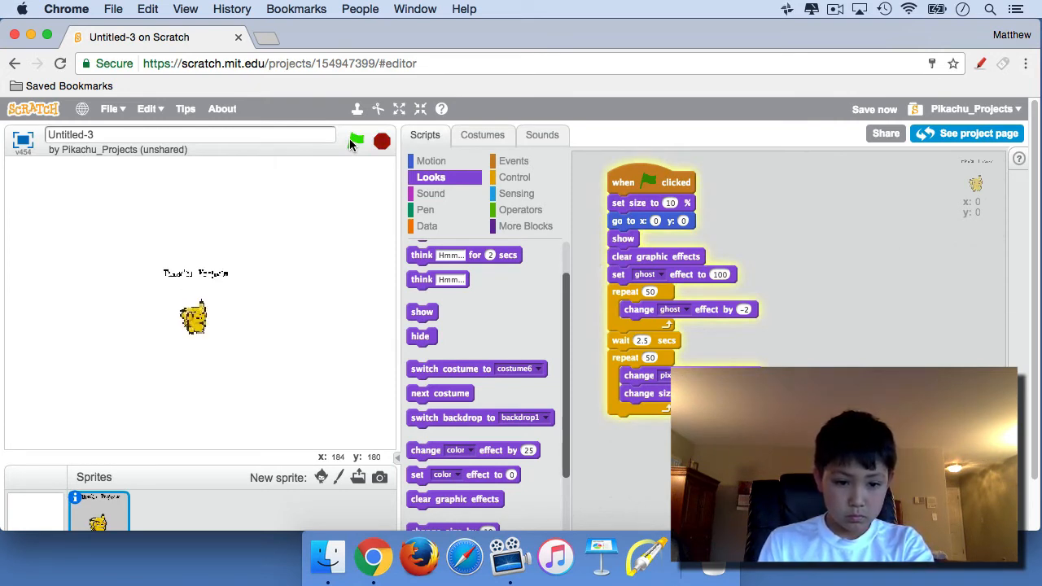
click(356, 141)
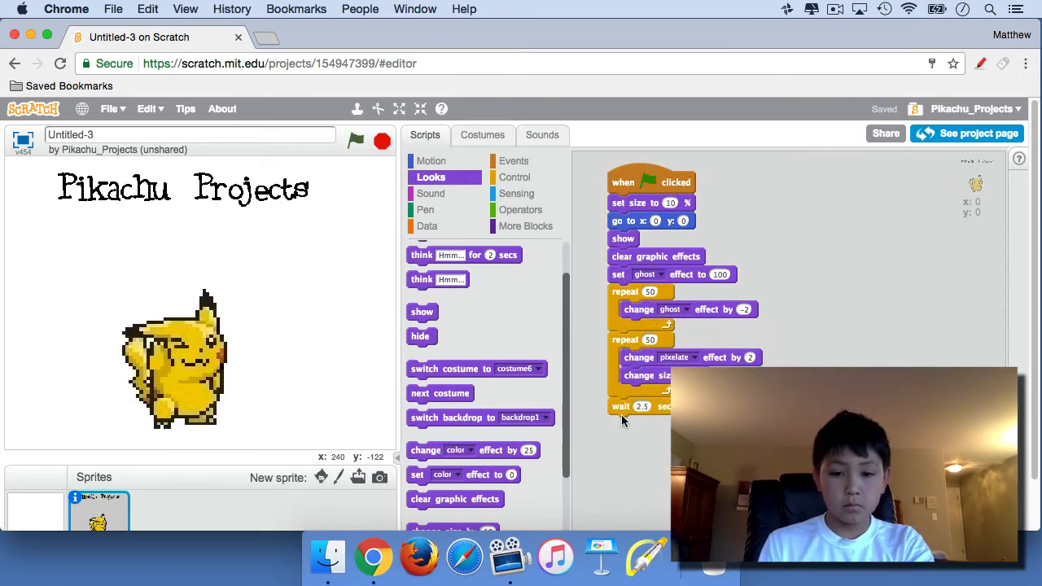
drag(634, 406, 513, 364)
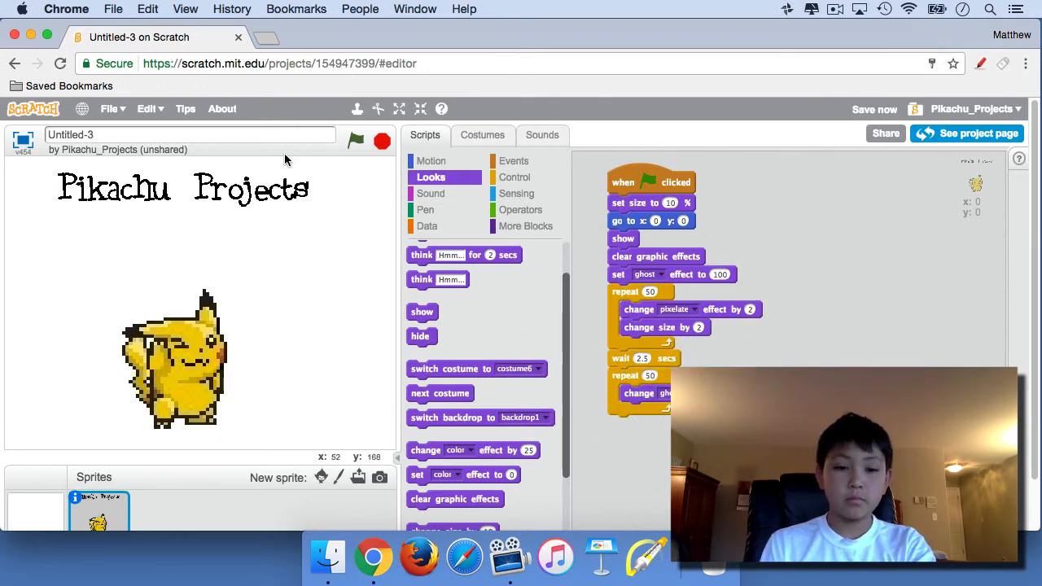
Step: Change the starting ghost effect from 100 to 0 and test-run the intro twice
click(356, 141)
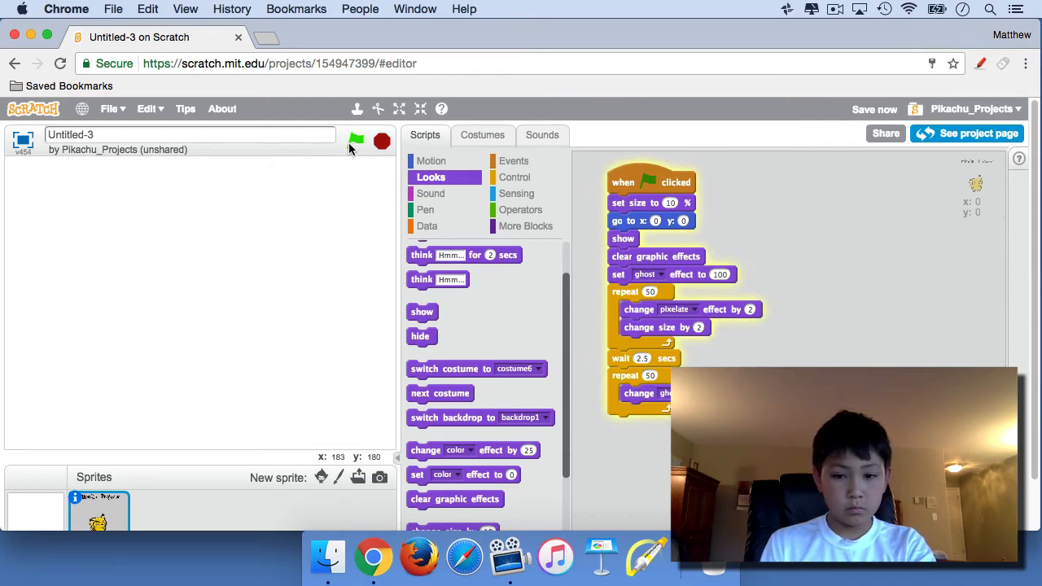
click(355, 141)
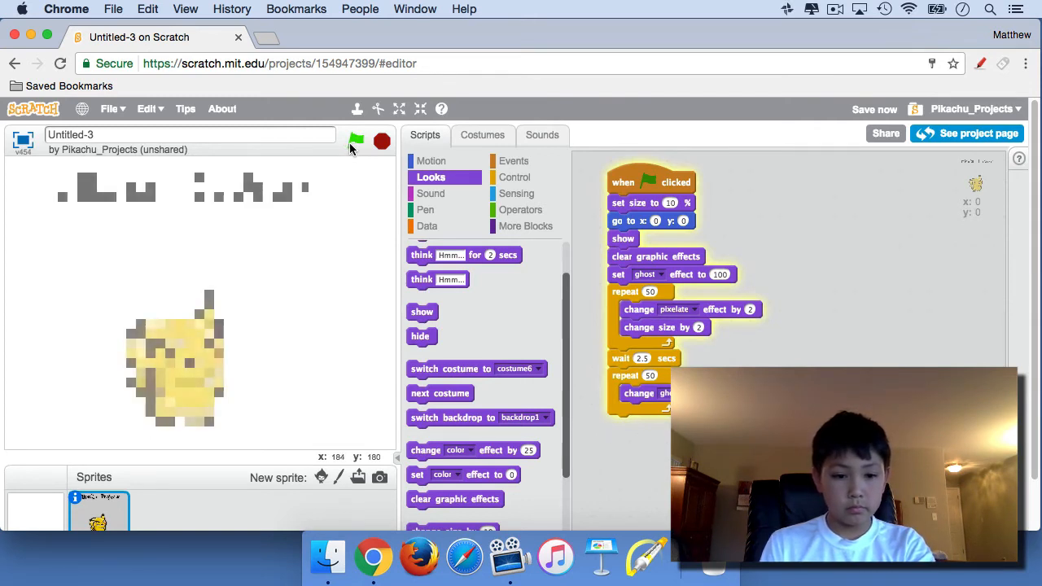
click(356, 140)
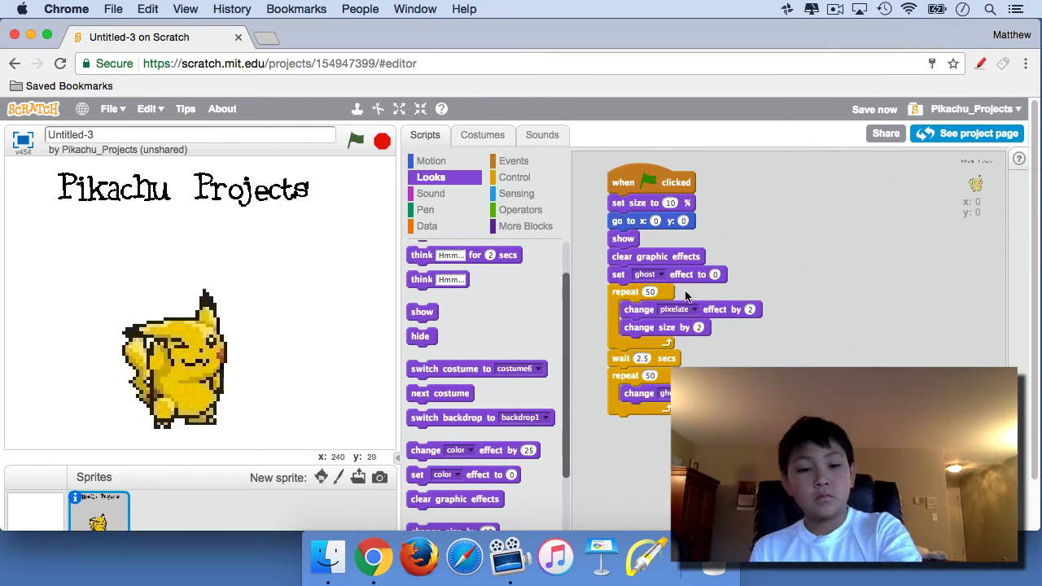
click(356, 141)
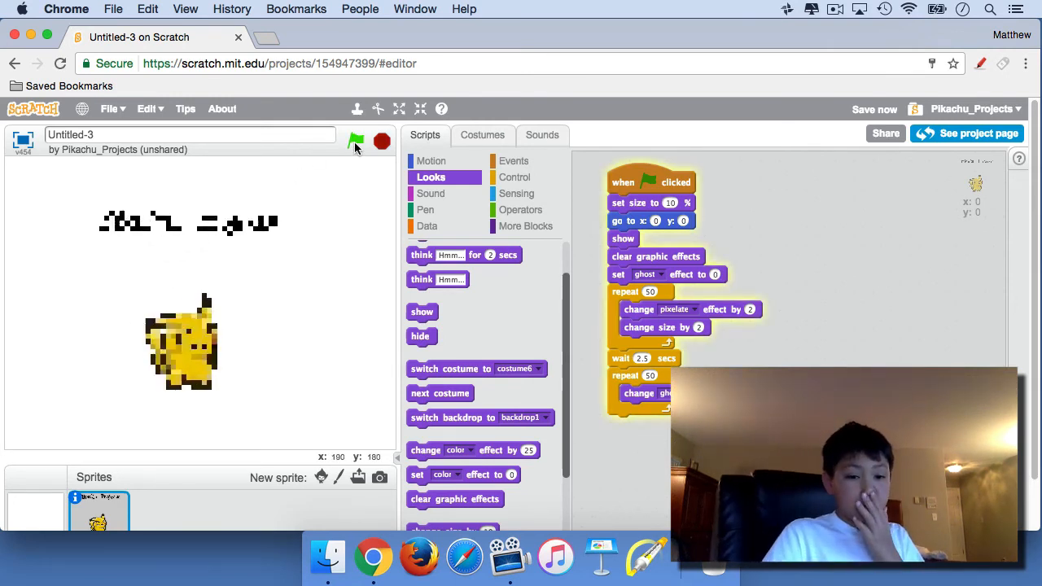
click(382, 141)
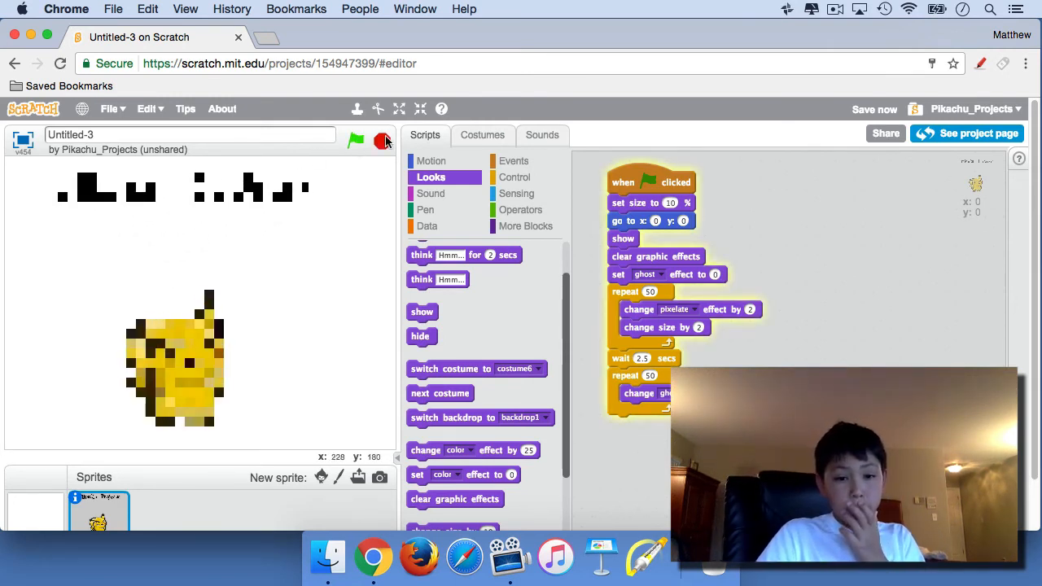
click(356, 140)
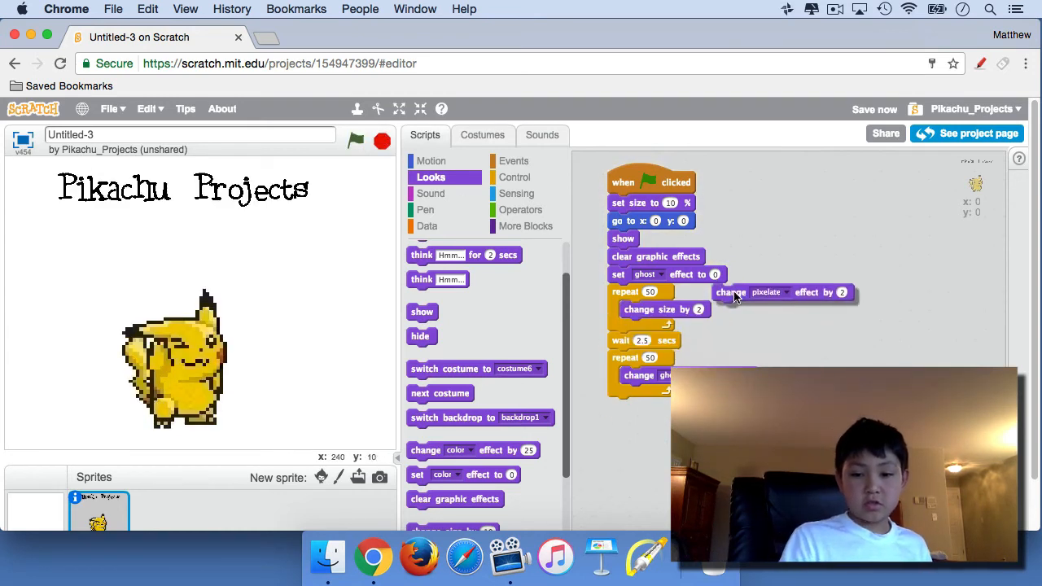
Step: Move 'change pixelate effect by 2' into the final loop and test-run the intro
click(355, 140)
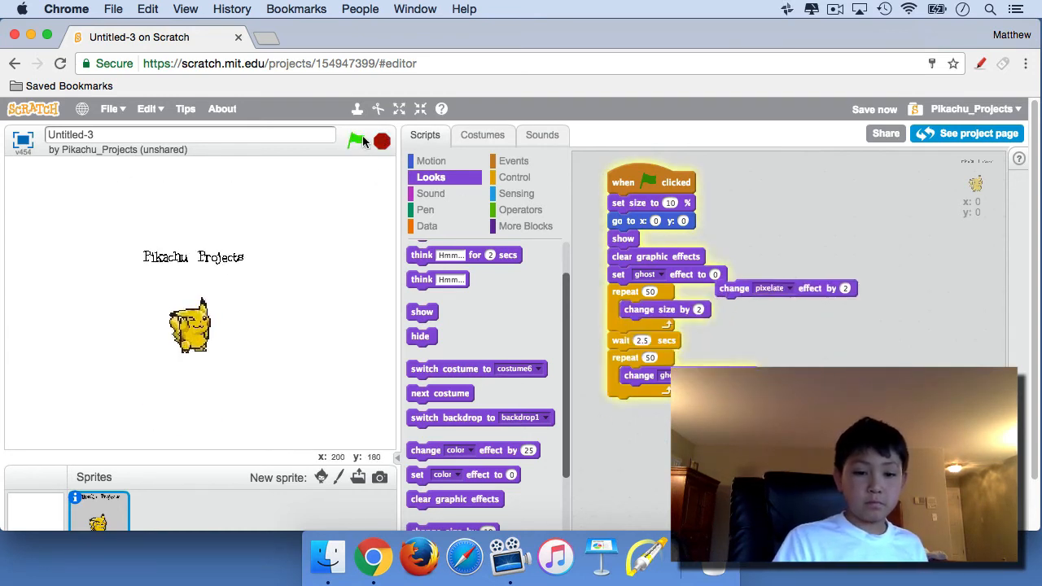
click(356, 141)
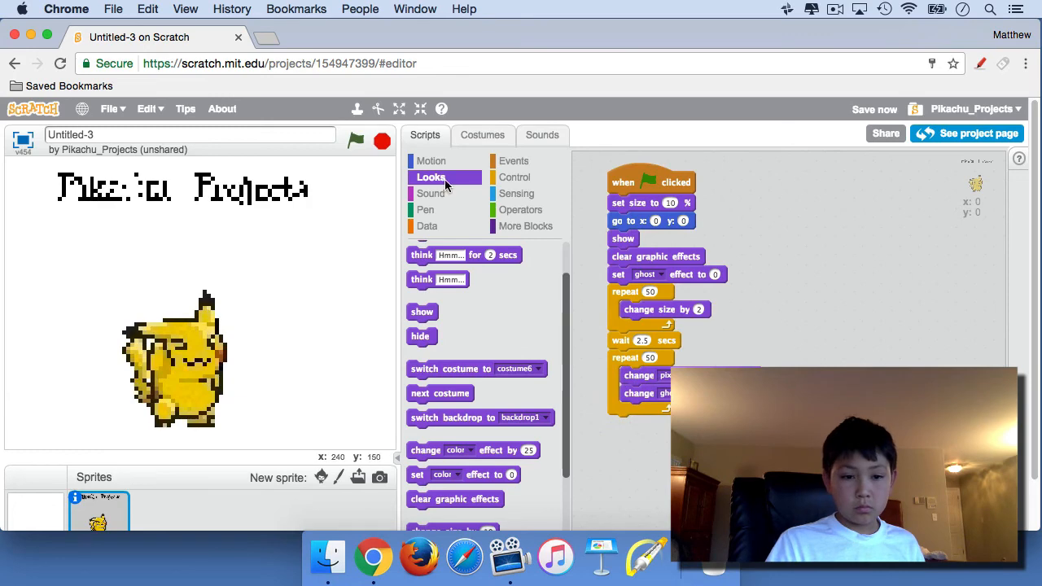
click(355, 141)
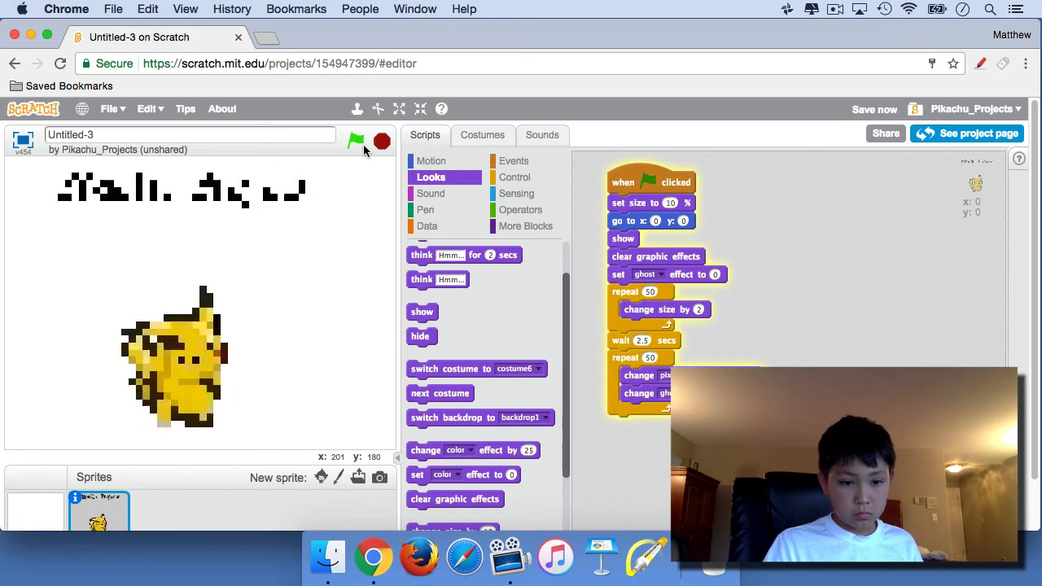
click(356, 141)
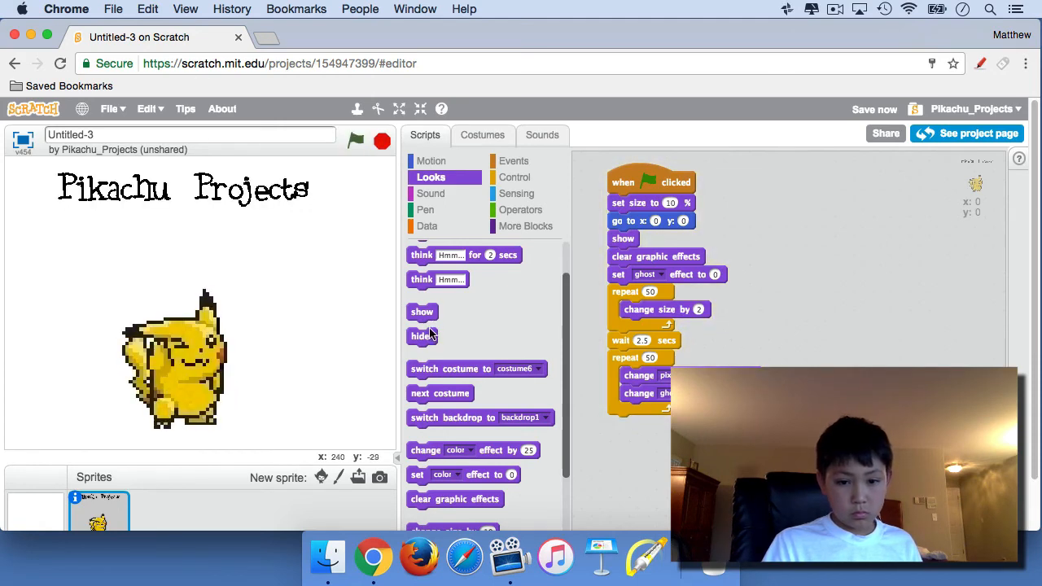
Step: End the script with a 'hide' block, test the intro, and save the project
drag(422, 335, 622, 424)
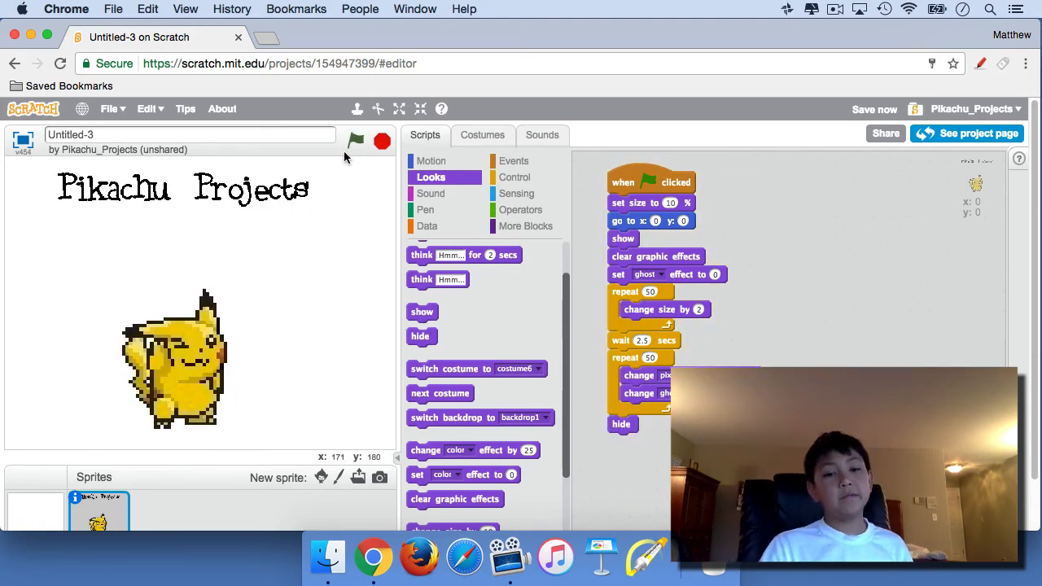
click(356, 141)
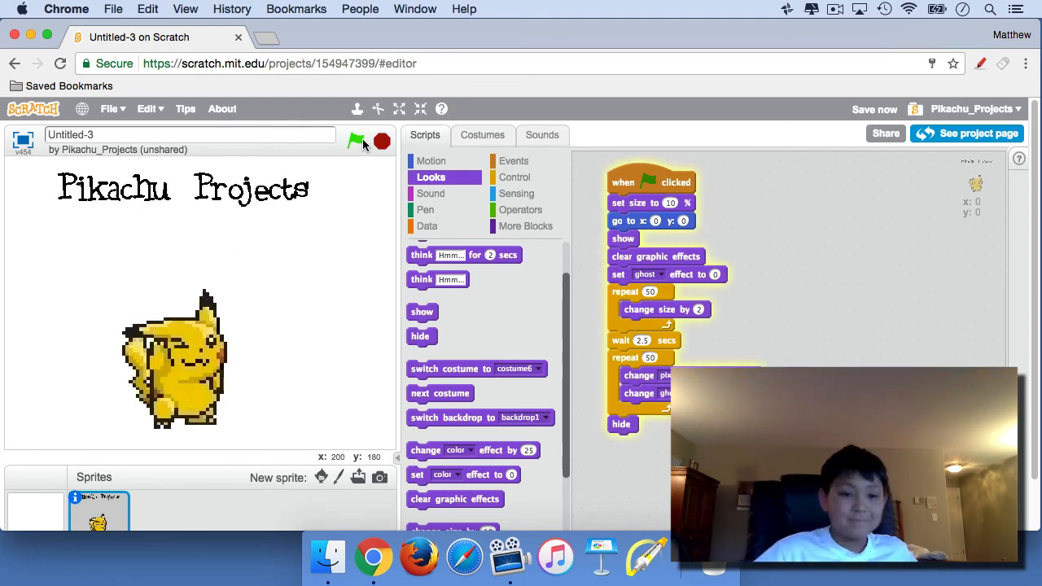
click(355, 140)
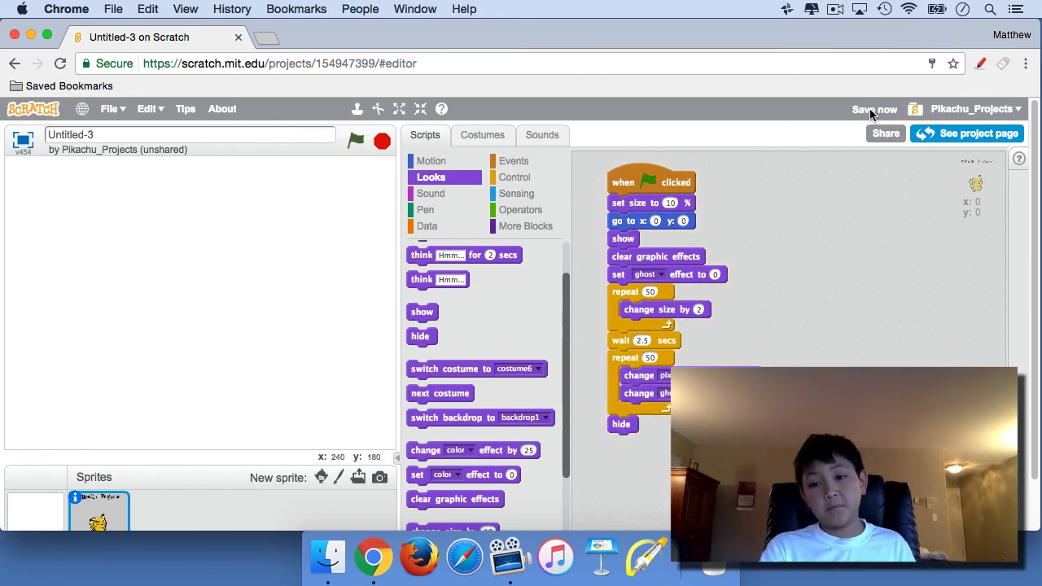
click(875, 108)
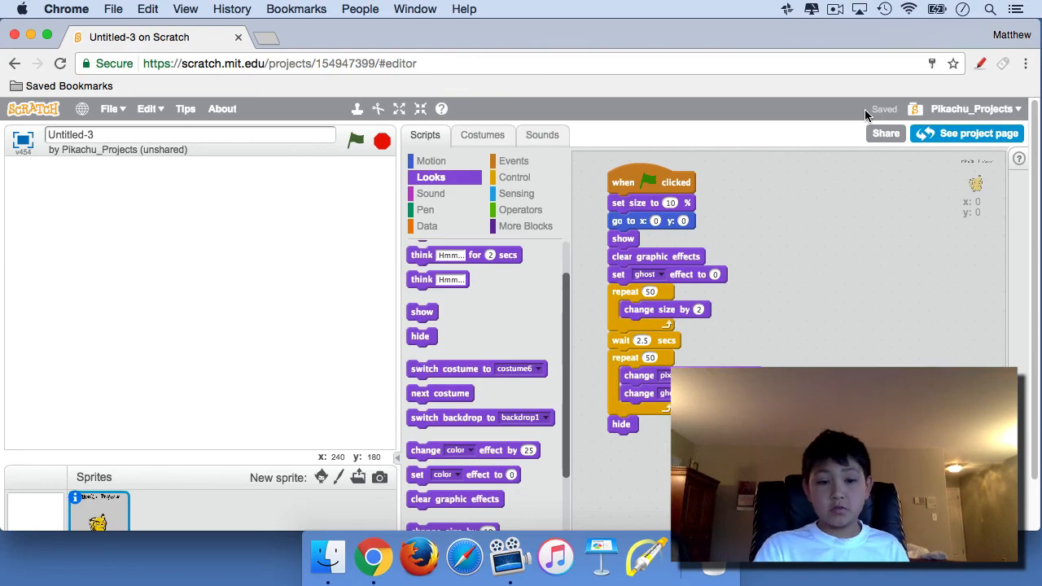